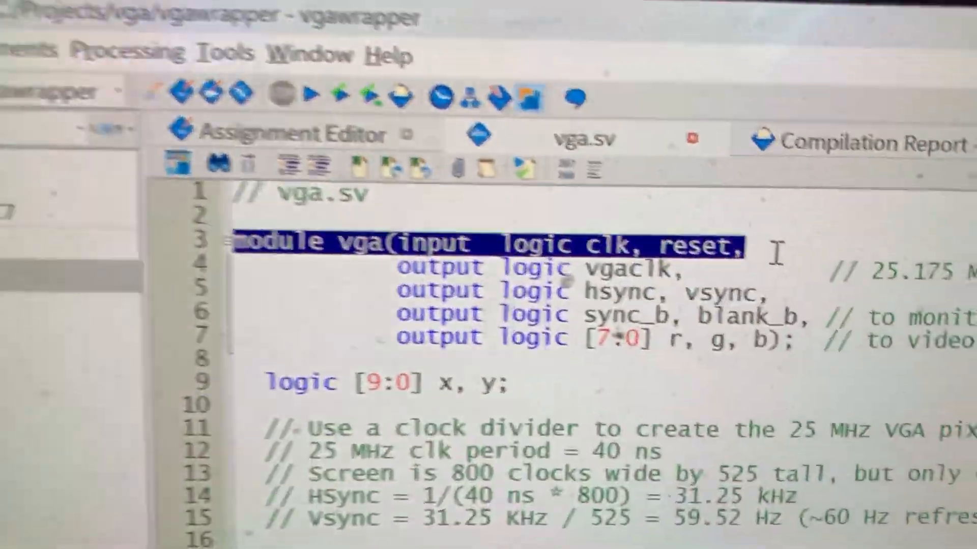
Step: Highlight SW[0] as the reset input of the vga instance in vgawrapper.sv
scroll(down, 3)
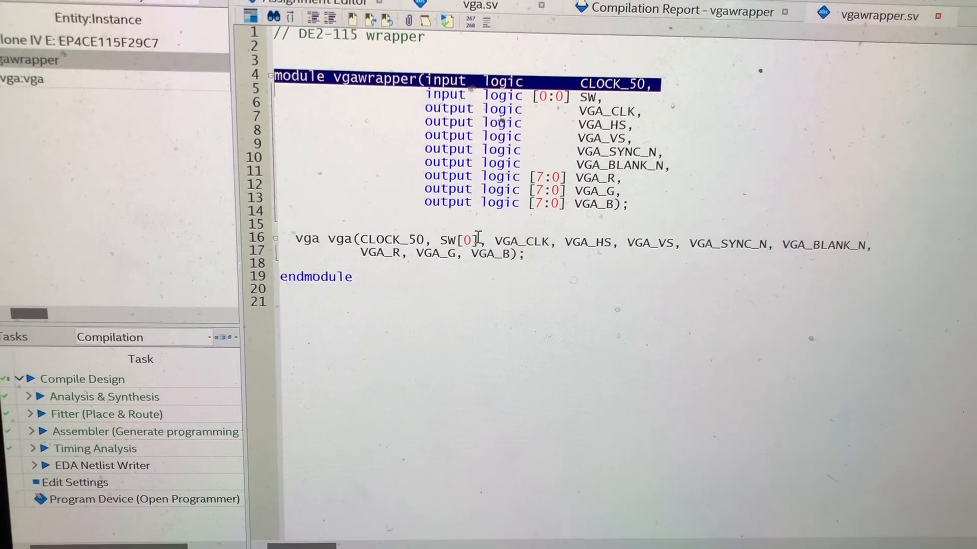
double_click(464, 240)
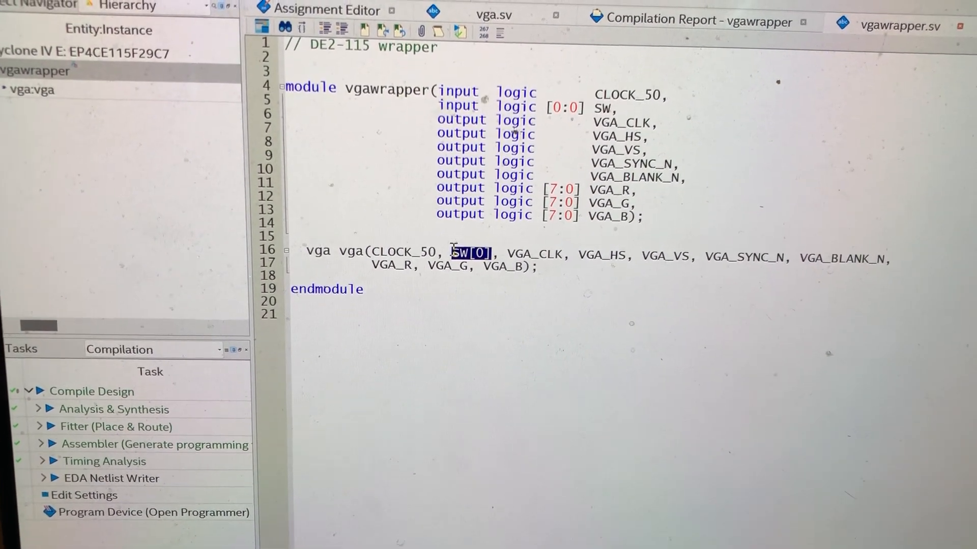
scroll(down, 3)
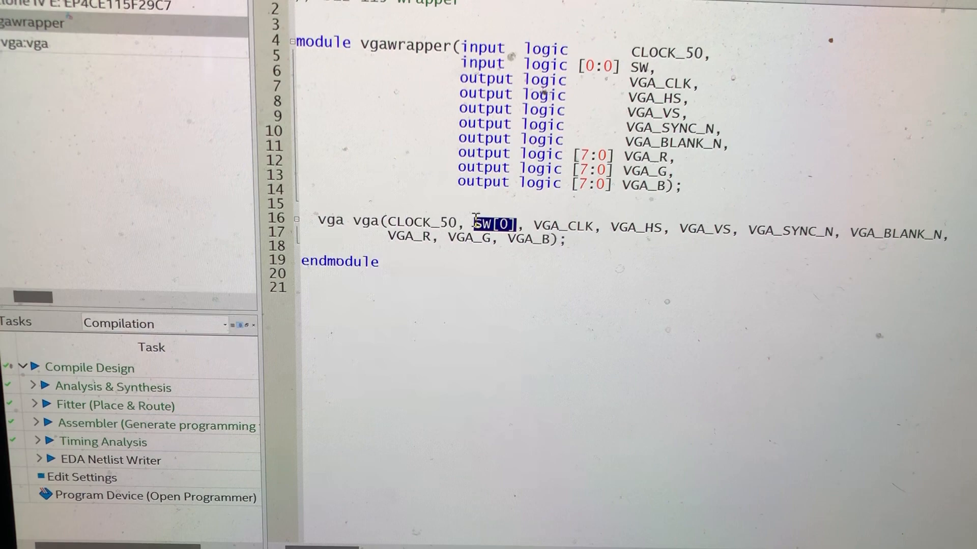